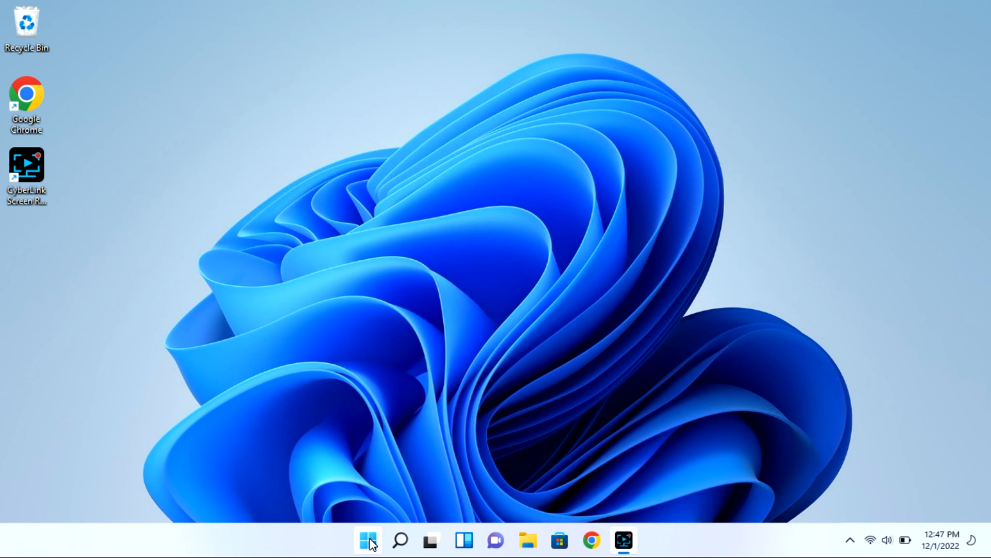
- Launch Settings from its pinned icon in the Start menu
click(366, 539)
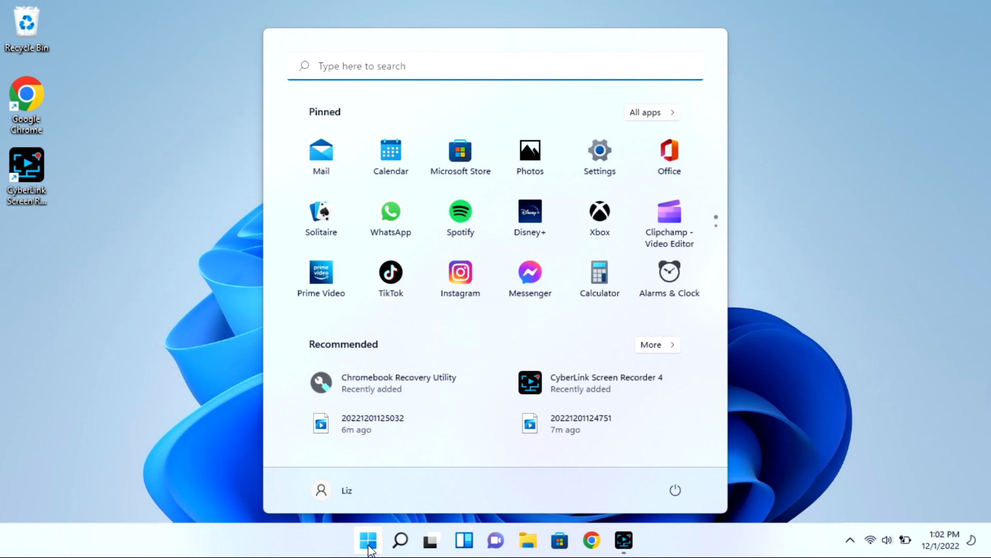
mouse_move(605, 169)
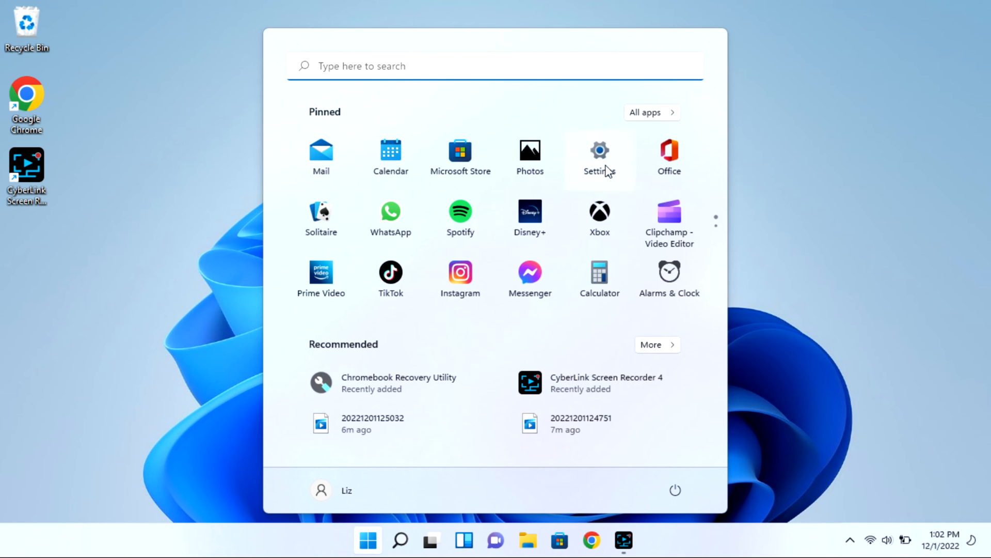
click(600, 150)
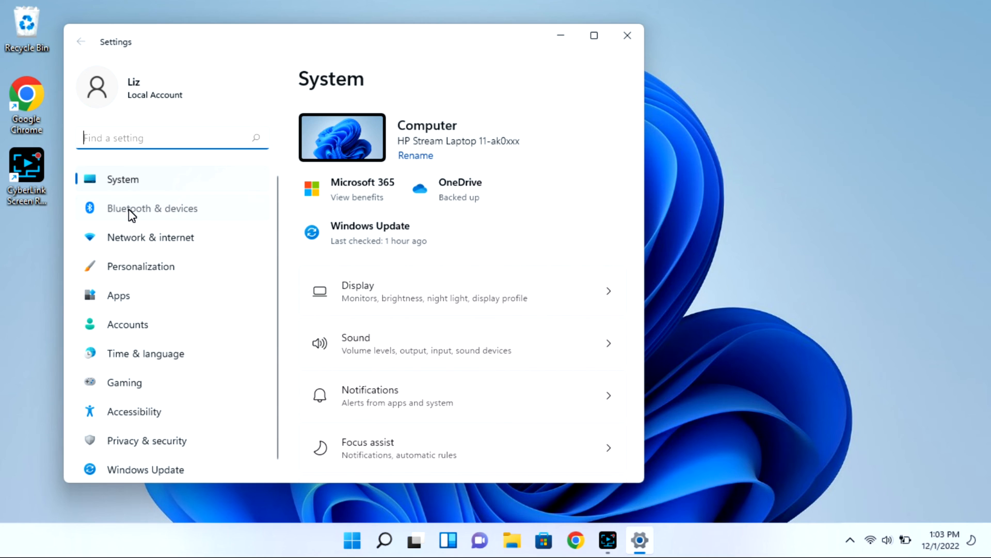
- Begin adding a Bluetooth device from the Bluetooth & devices page
click(152, 208)
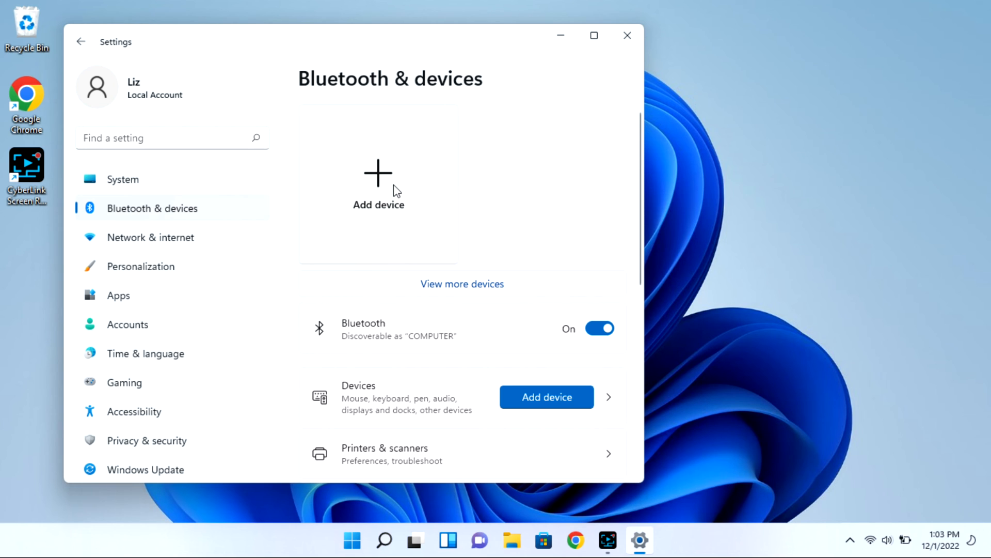
mouse_move(387, 183)
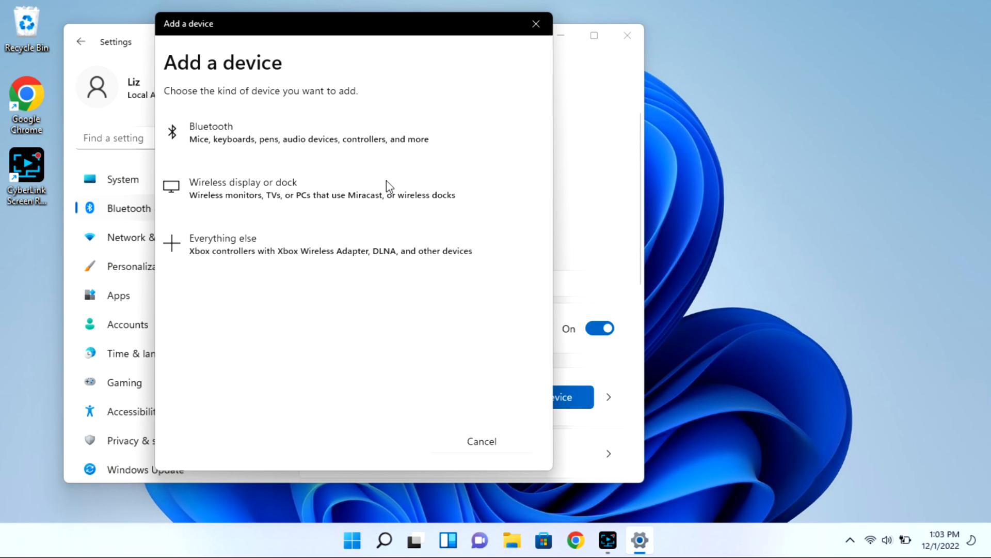
mouse_move(368, 138)
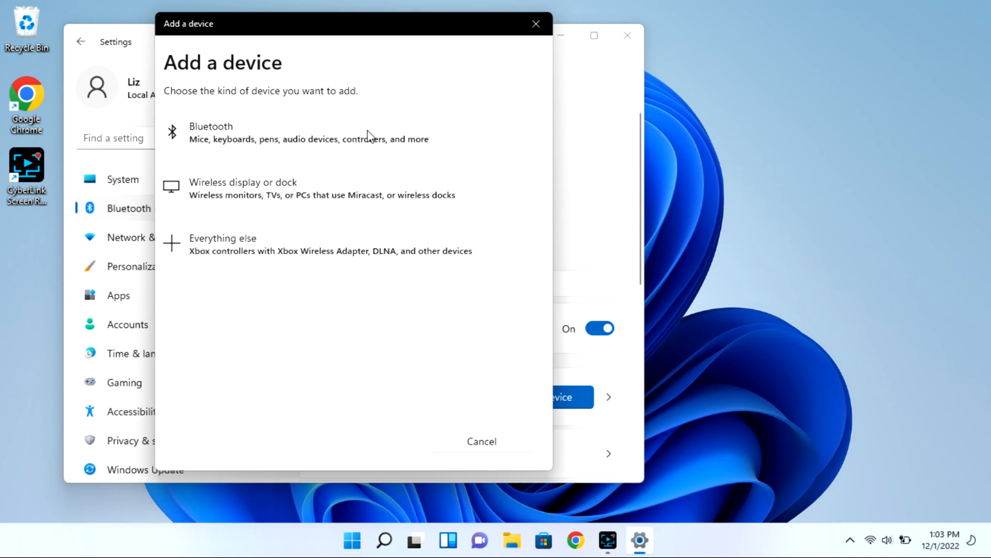
click(211, 132)
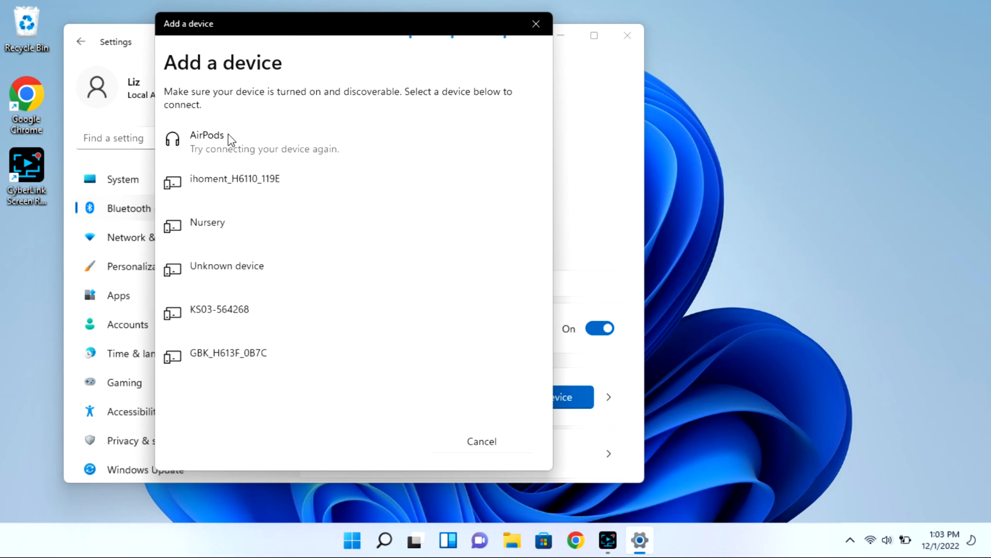
mouse_move(239, 153)
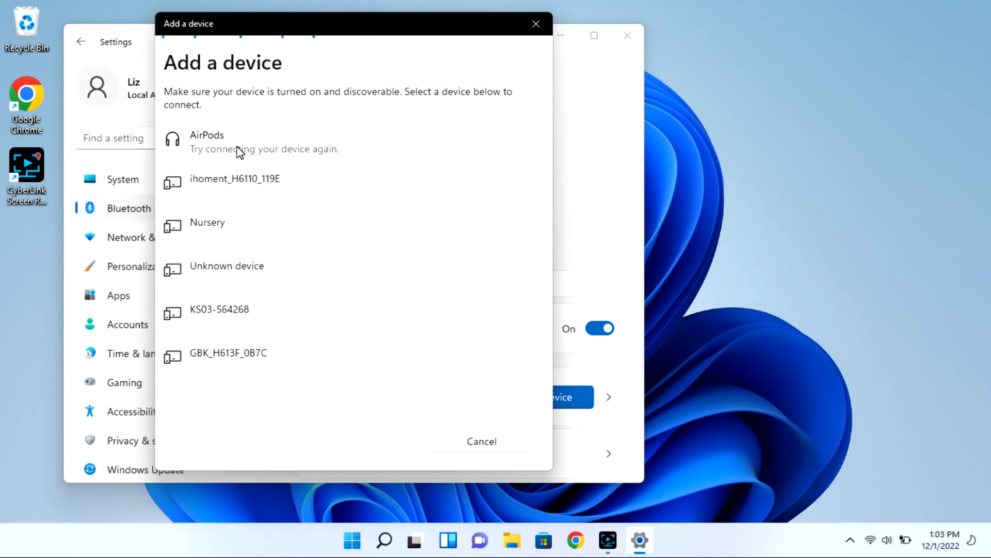
- Pair the discovered AirPods and close the wizard once they're ready
click(208, 140)
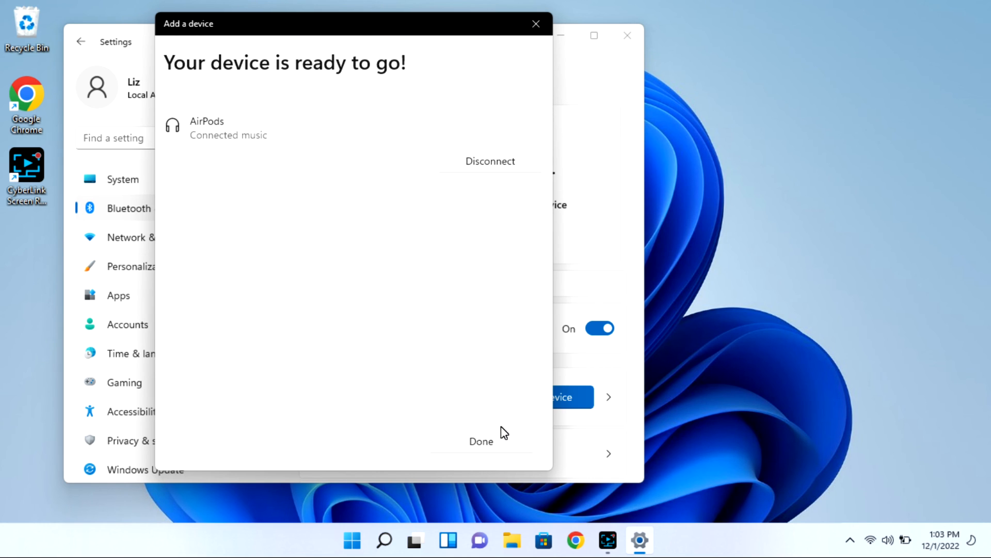
click(481, 441)
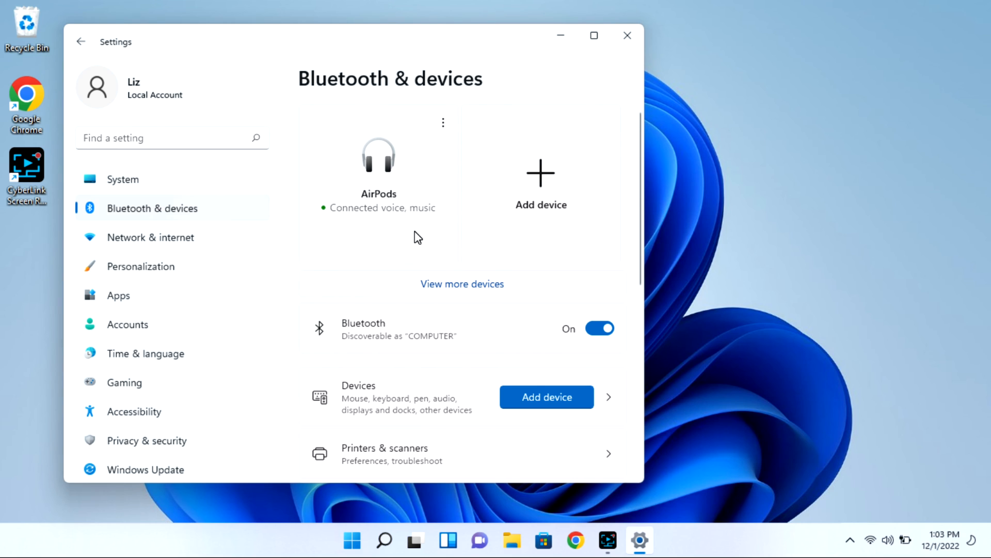
mouse_move(909, 537)
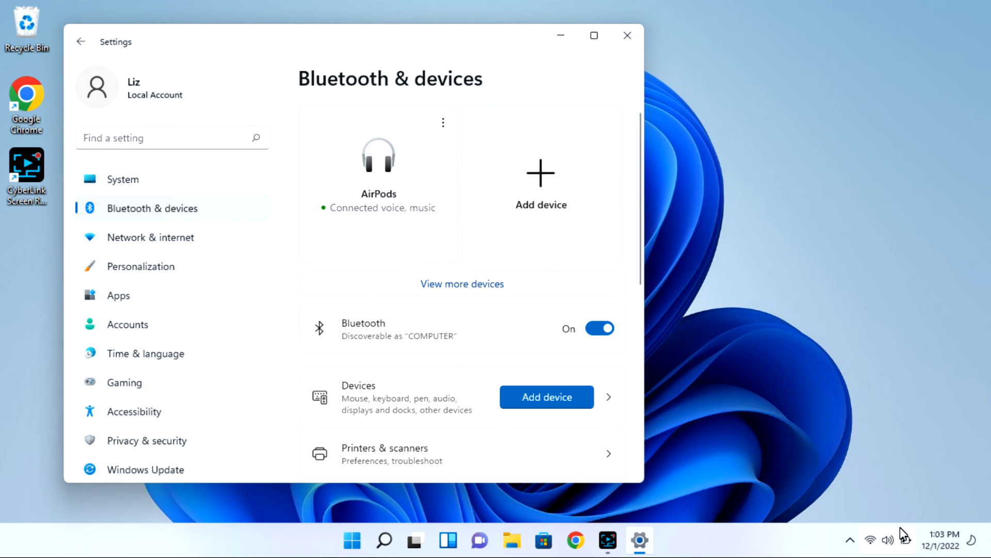
mouse_move(889, 544)
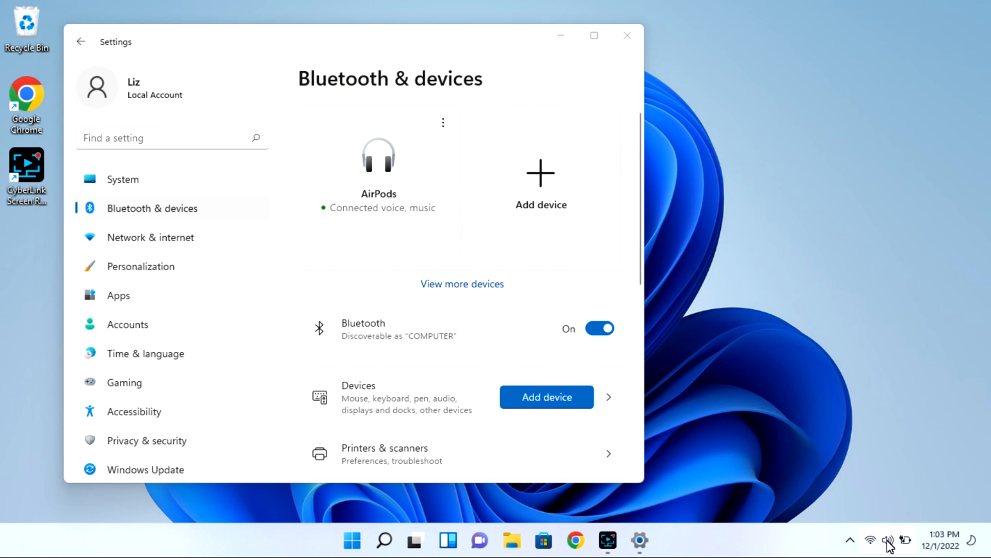
- Switch audio output to Headphones (AirPods) in Quick Settings, then dismiss the panel
click(886, 540)
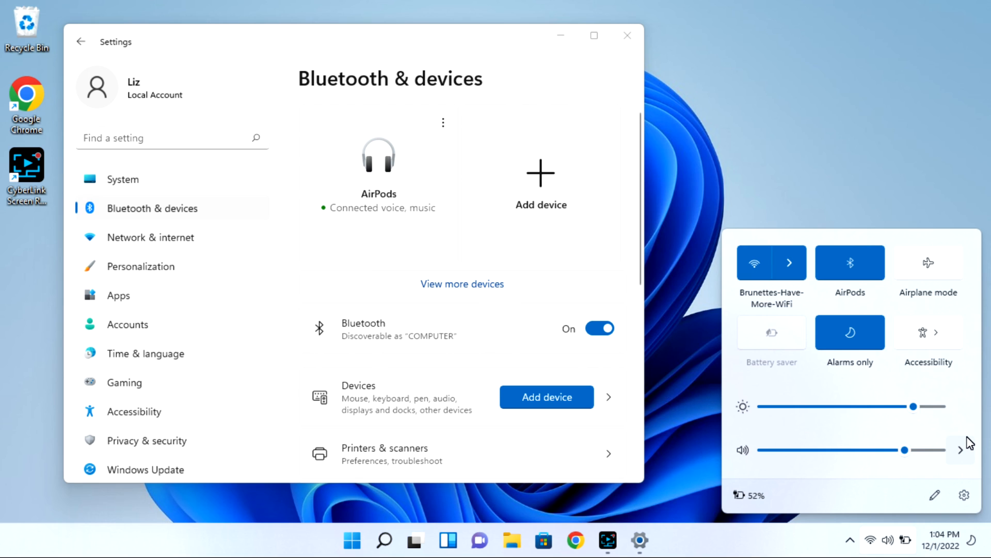
click(960, 450)
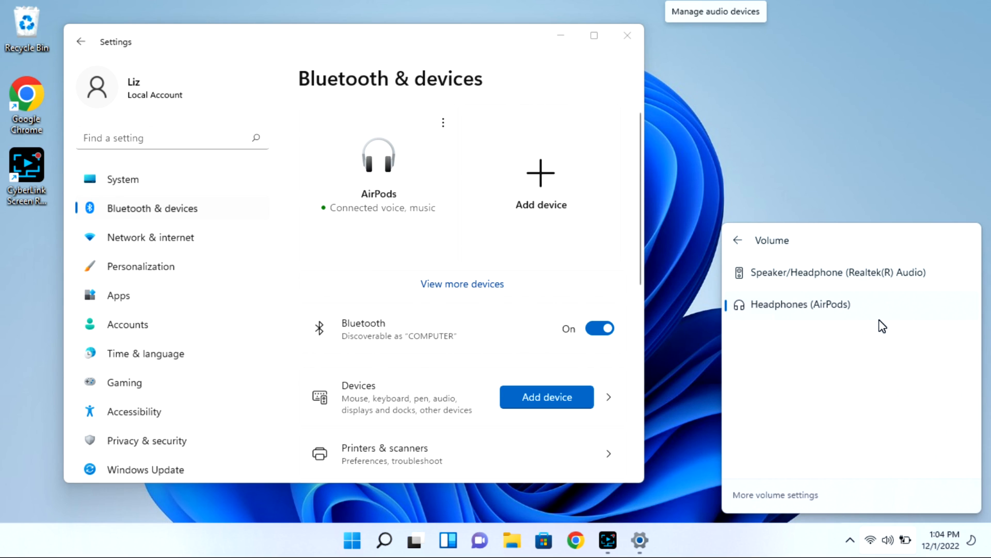
click(839, 273)
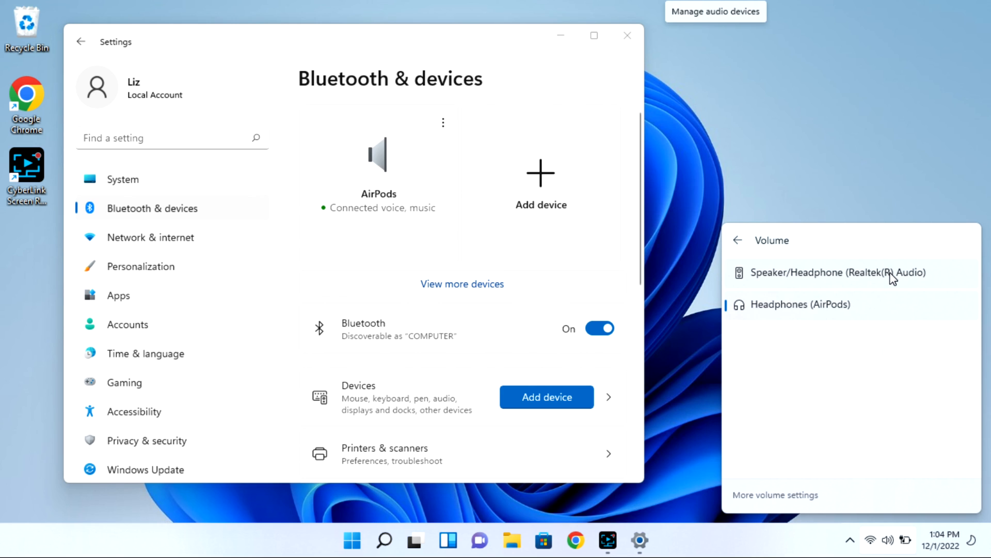
mouse_move(535, 194)
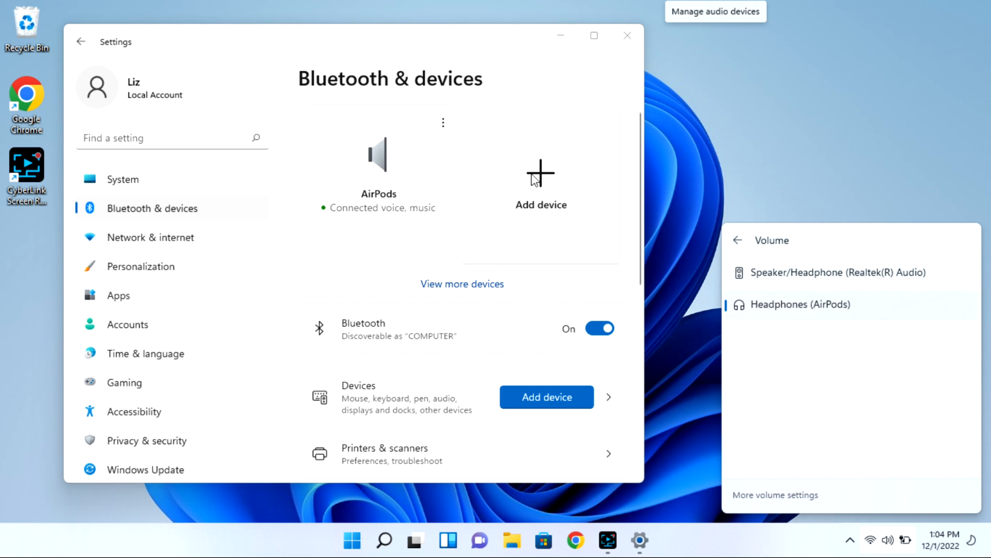
mouse_move(445, 126)
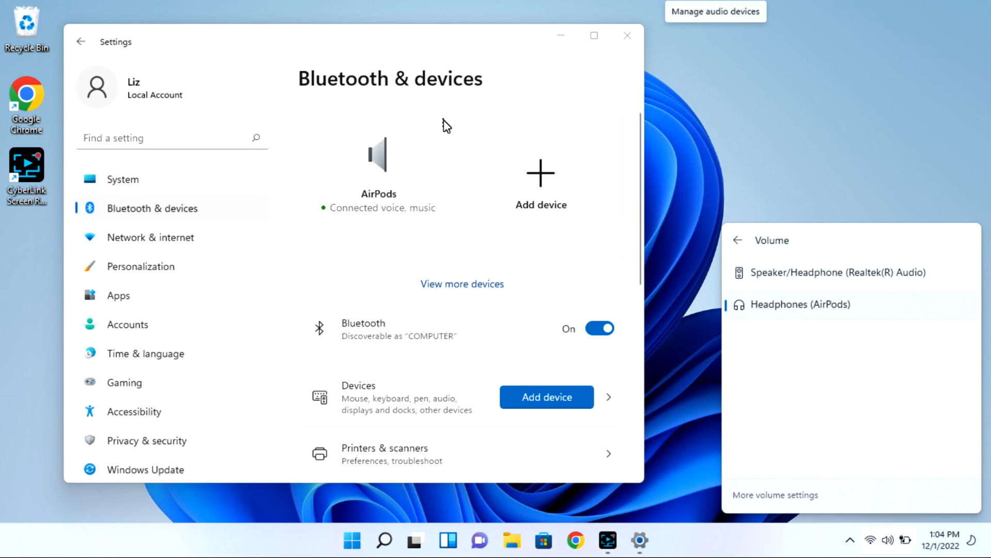
click(776, 270)
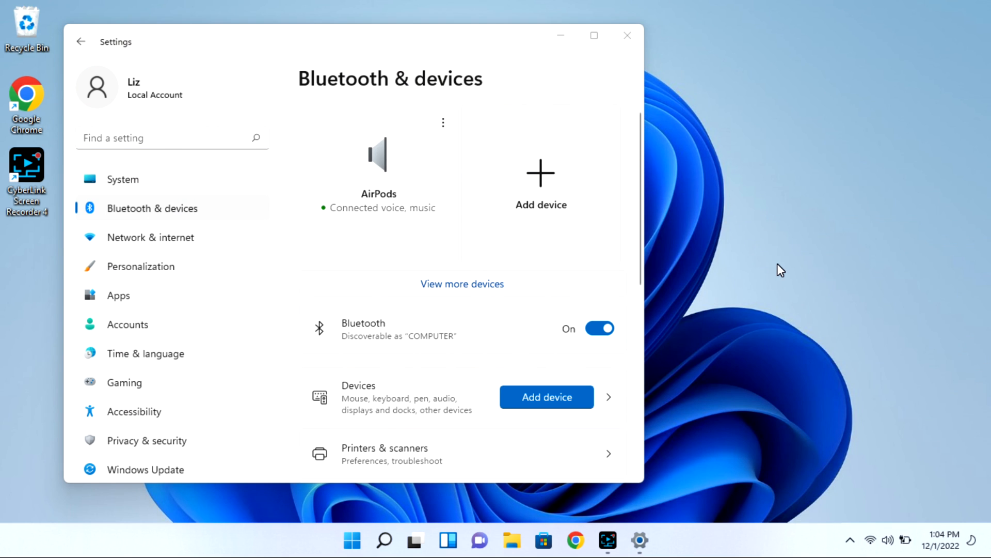
mouse_move(915, 447)
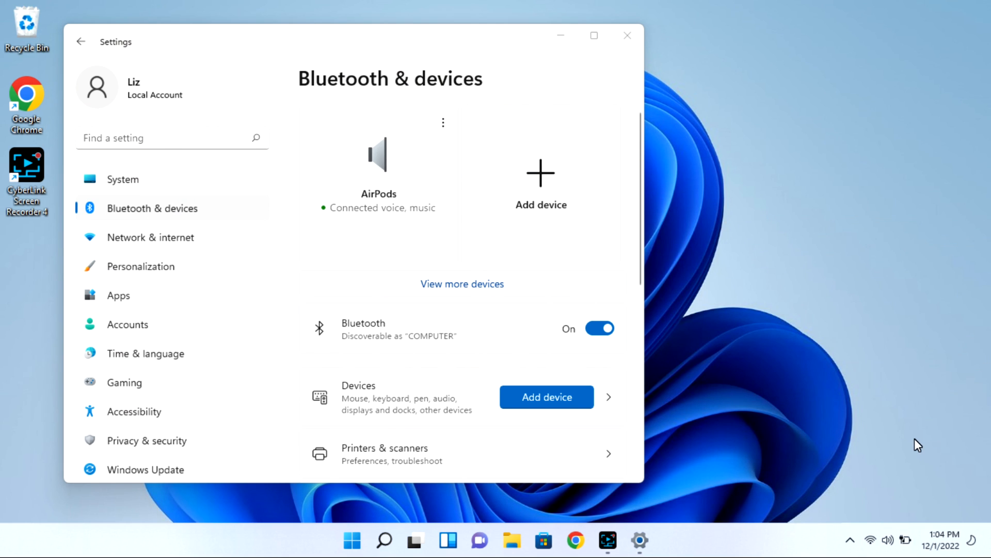
mouse_move(353, 541)
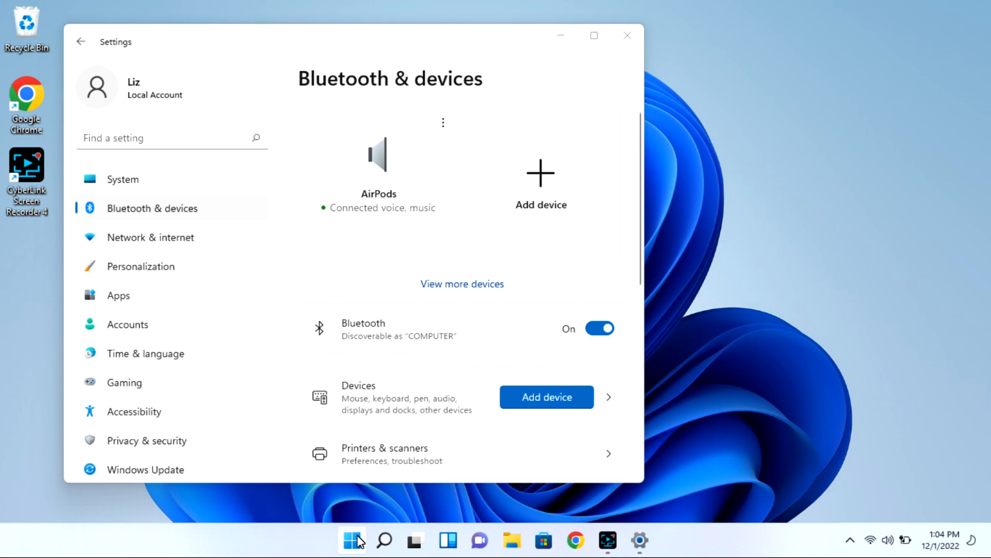